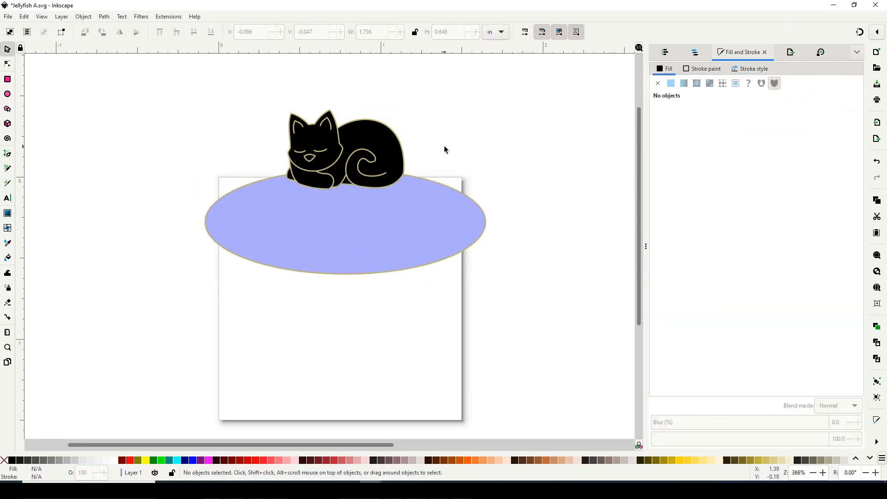
Step: Reshape the oval bell outline and central rib nodes, then select the dark purple skirt
left_click(8, 60)
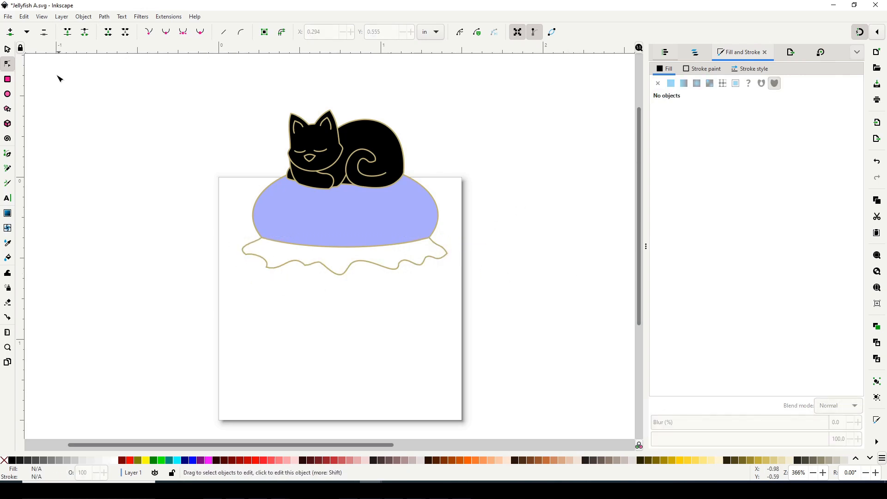
right_click(345, 221)
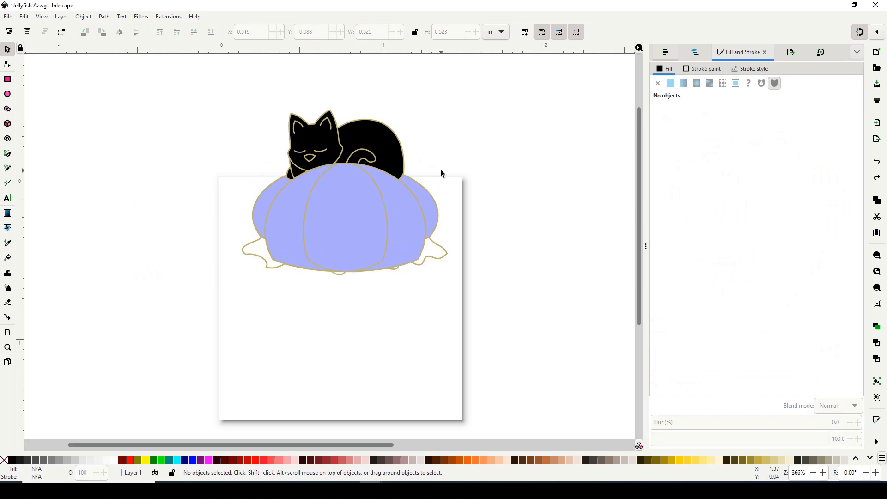
left_click(339, 221)
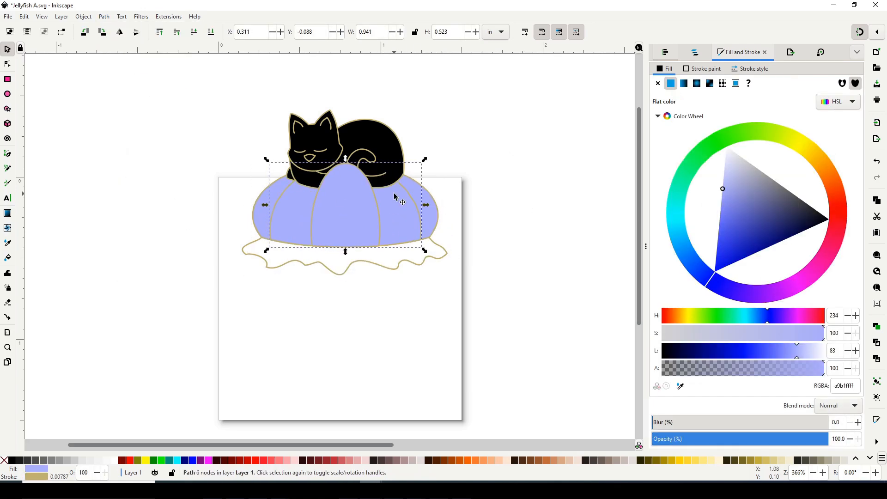
left_click(8, 59)
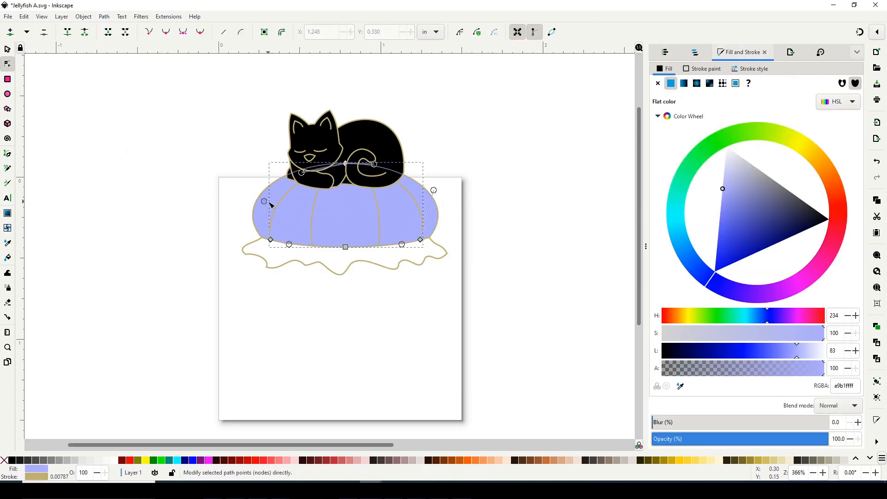
left_click(441, 209)
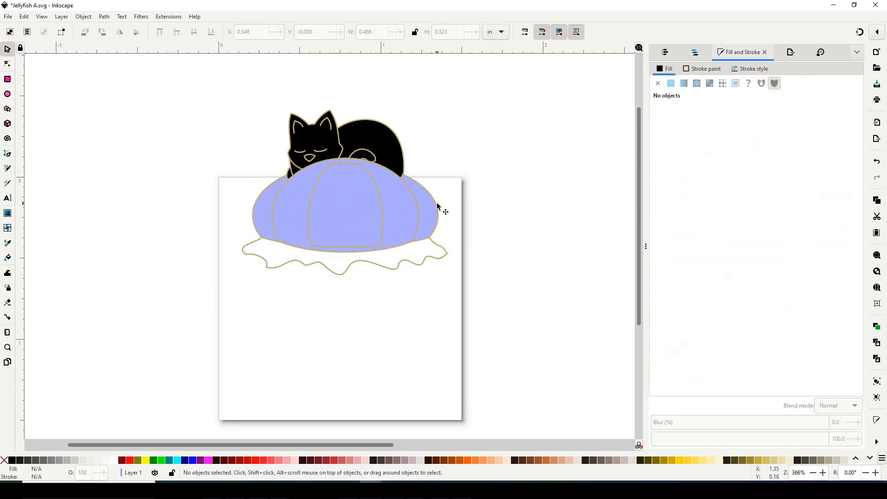
left_click(345, 254)
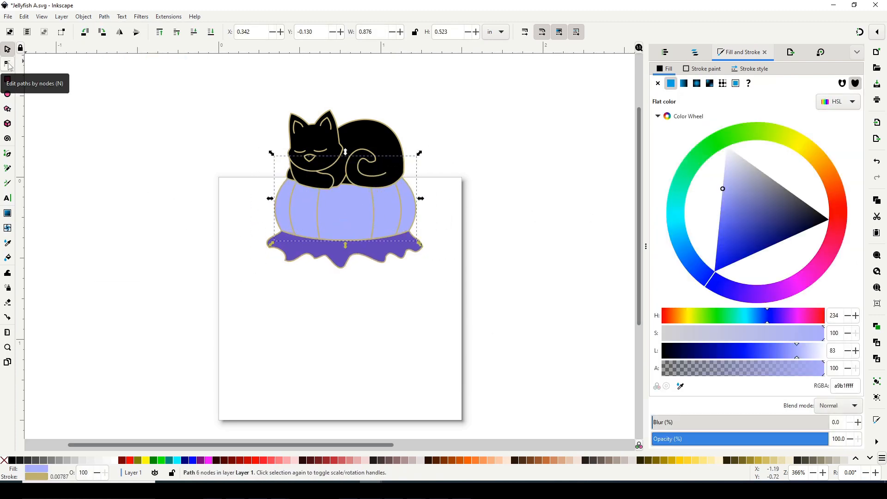
Step: Edit a node on the bell rib path and select the lower bell curve's nodes
left_click(7, 64)
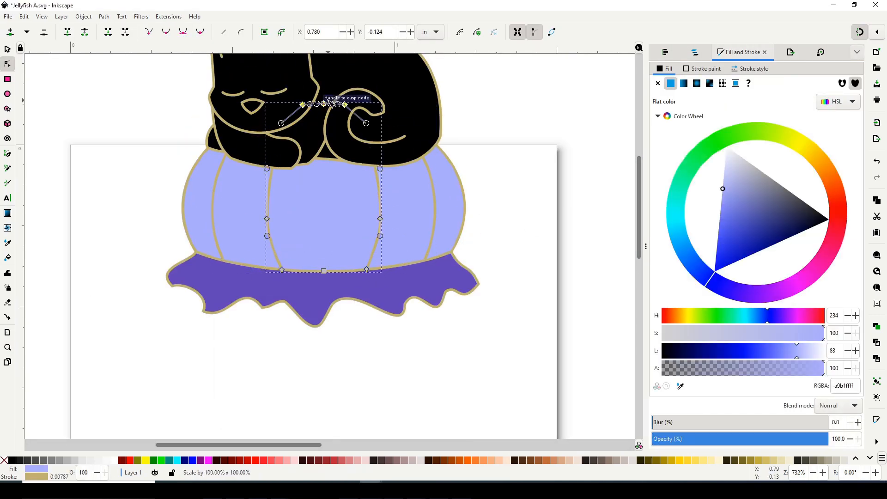
left_click(521, 126)
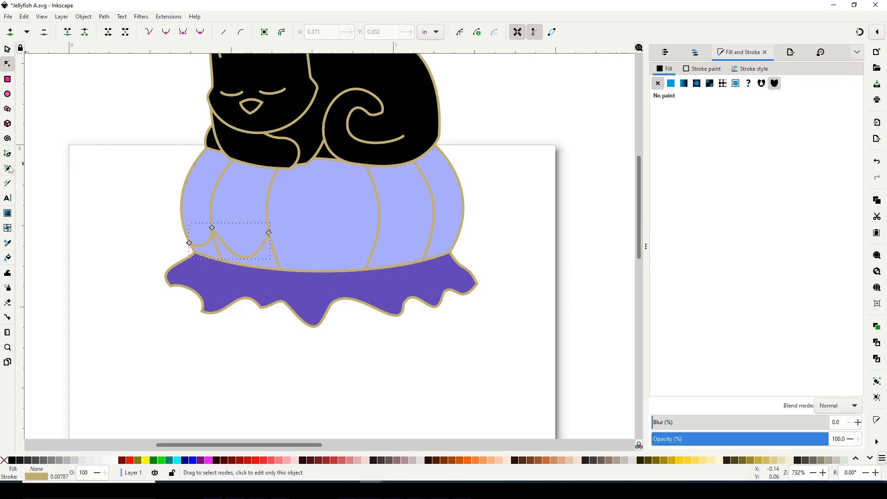
left_click_drag(268, 232, 314, 260)
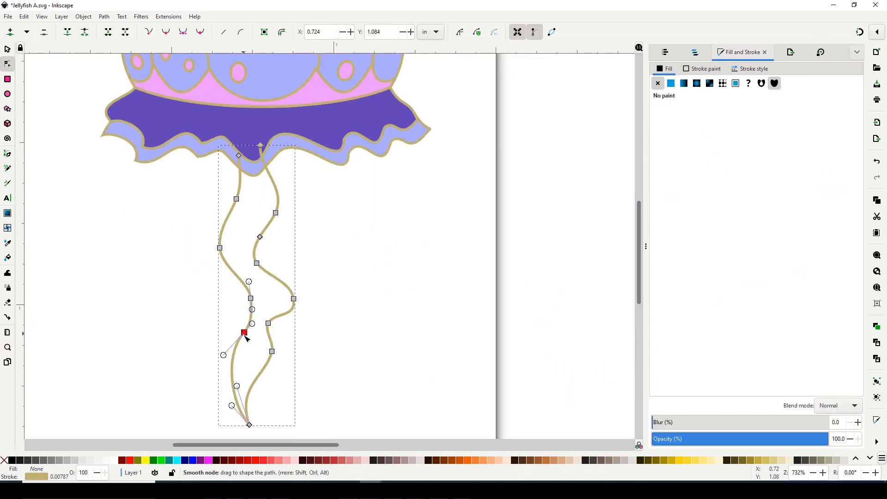
Step: Reshape the wavy tentacle's bend and draw a fold line on an oral arm
left_click_drag(243, 332, 280, 301)
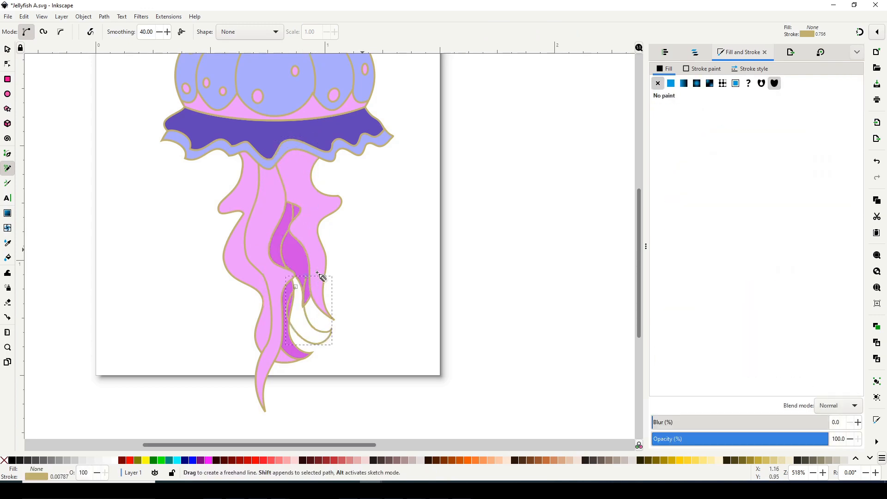
left_click_drag(317, 275, 343, 164)
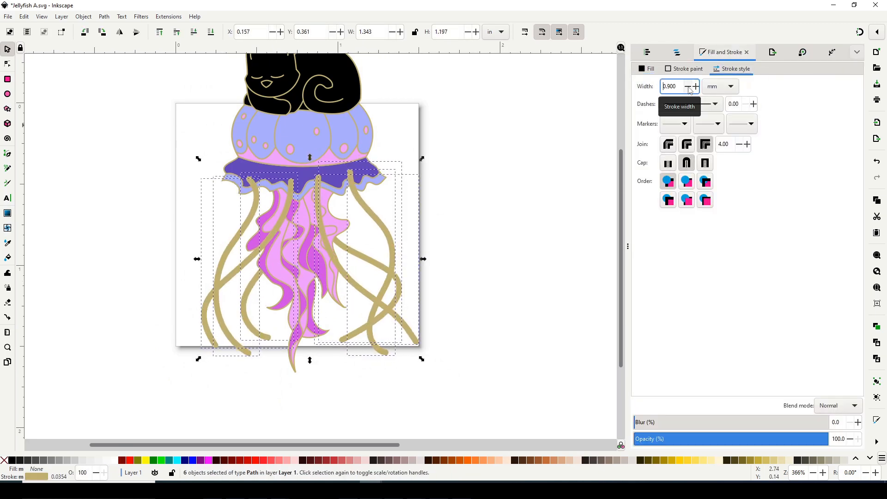
Step: Thicken the tentacle stroke and reshape a tentacle's rounded tip with the Node tool
left_click(694, 86)
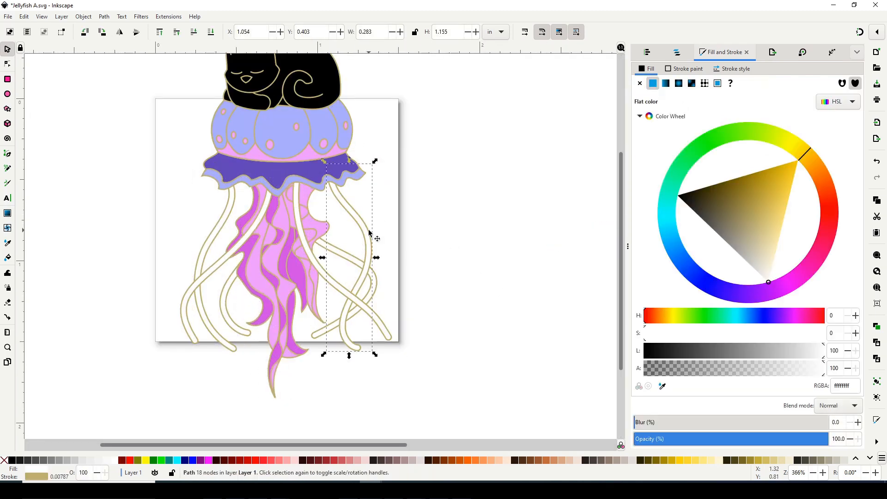
left_click(7, 64)
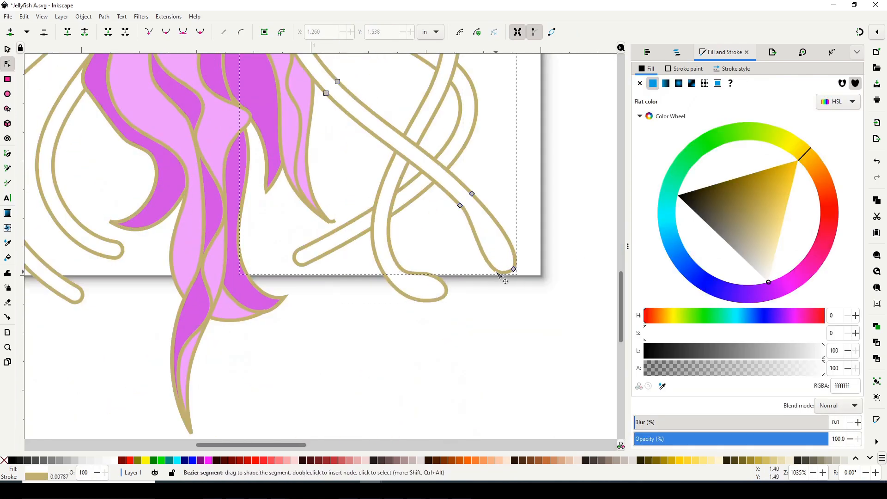
left_click_drag(512, 269, 350, 304)
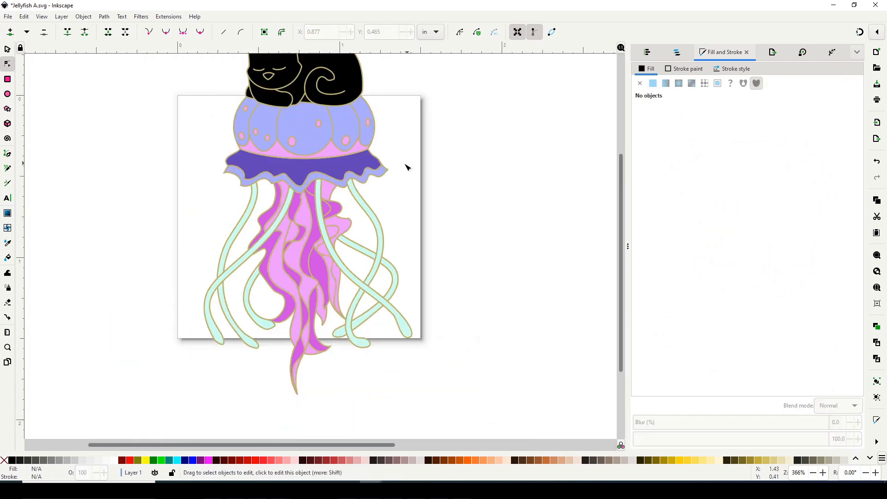
Step: Shape the points of the dark purple scalloped band on the bell
left_click(451, 201)
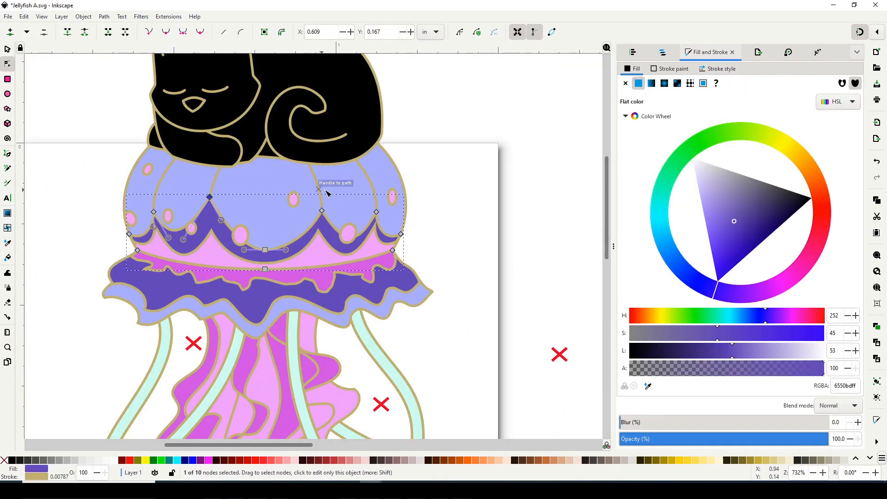
Step: Finish the scalloped band, add a small pink spot on the upper bell, then scroll down
left_click(270, 254)
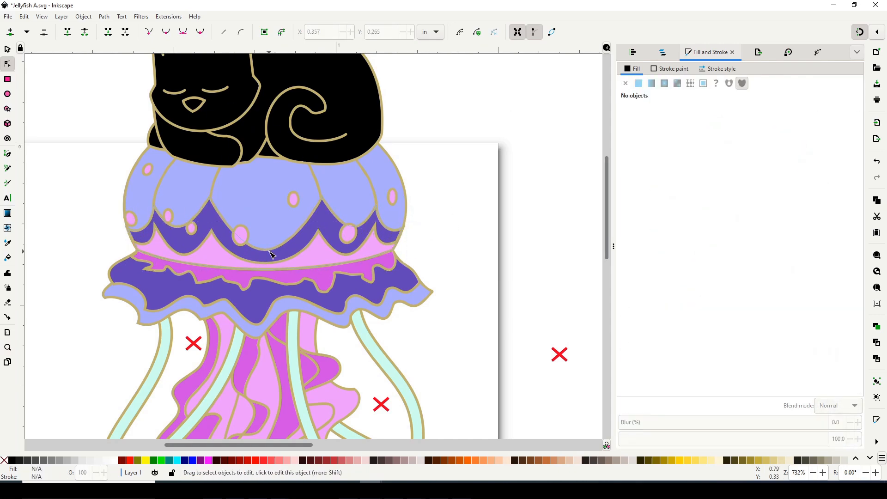
left_click(194, 166)
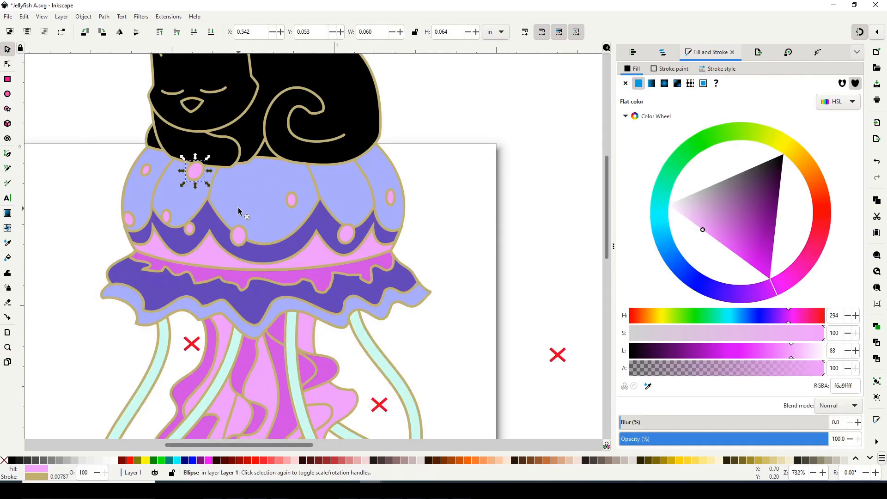
left_click(497, 113)
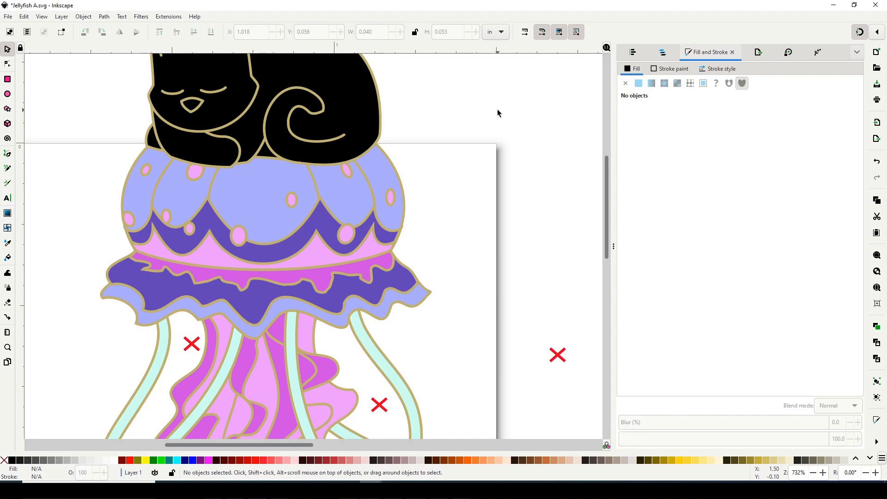
scroll("down", 3)
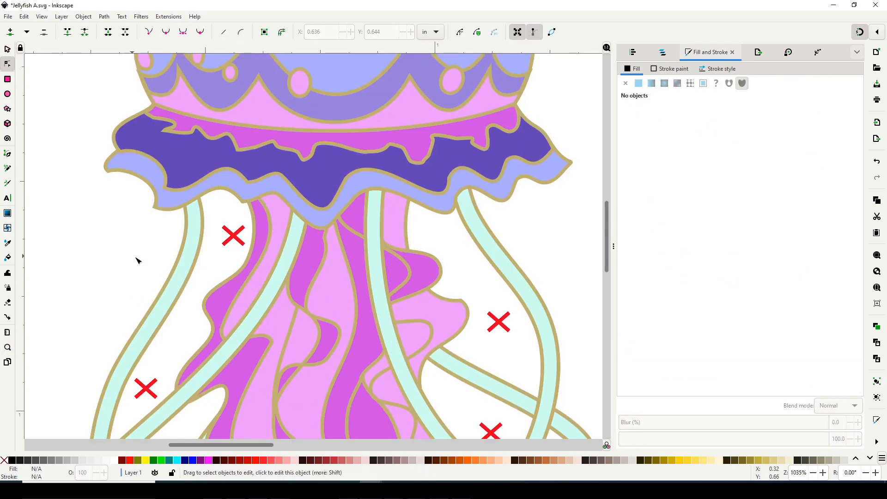
scroll("down", 3)
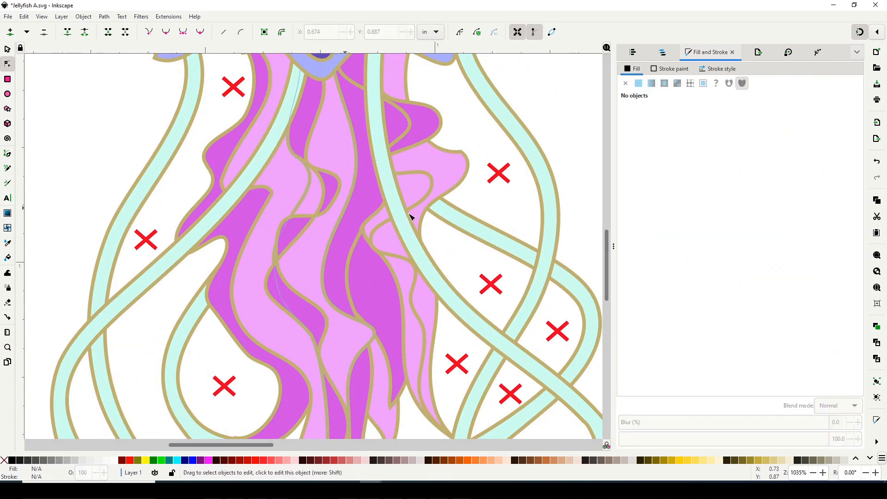
scroll("down", 3)
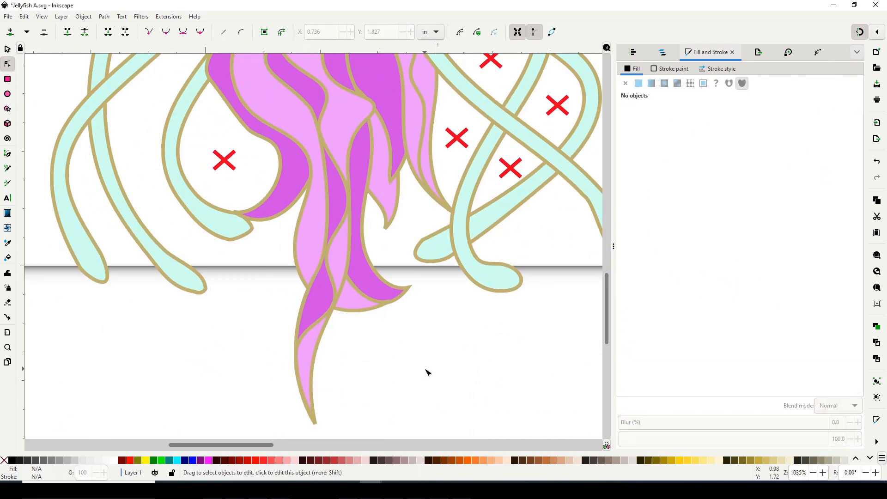